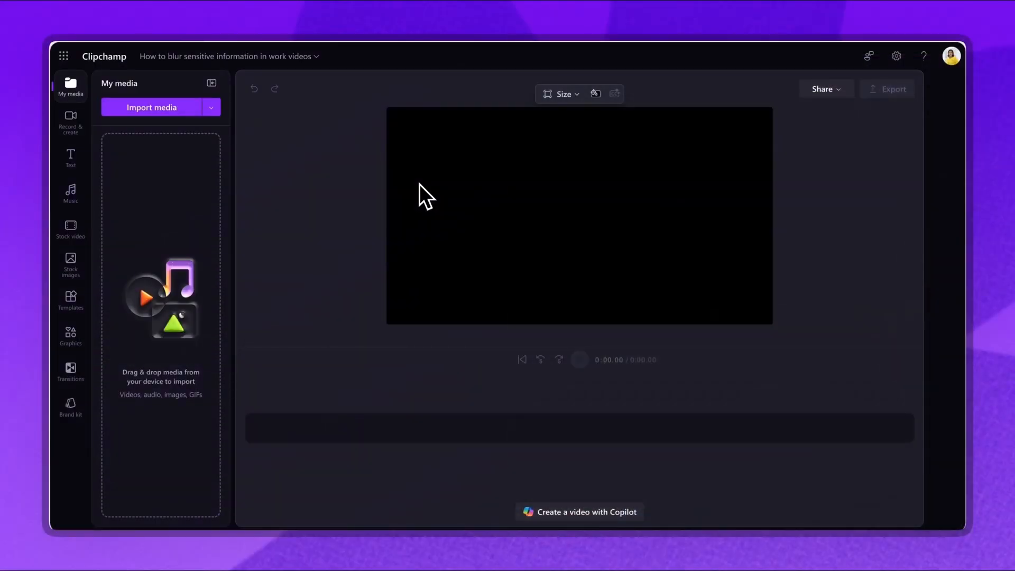
# Import Meeting Video.mp4 into the project's media library.
pyautogui.click(151, 107)
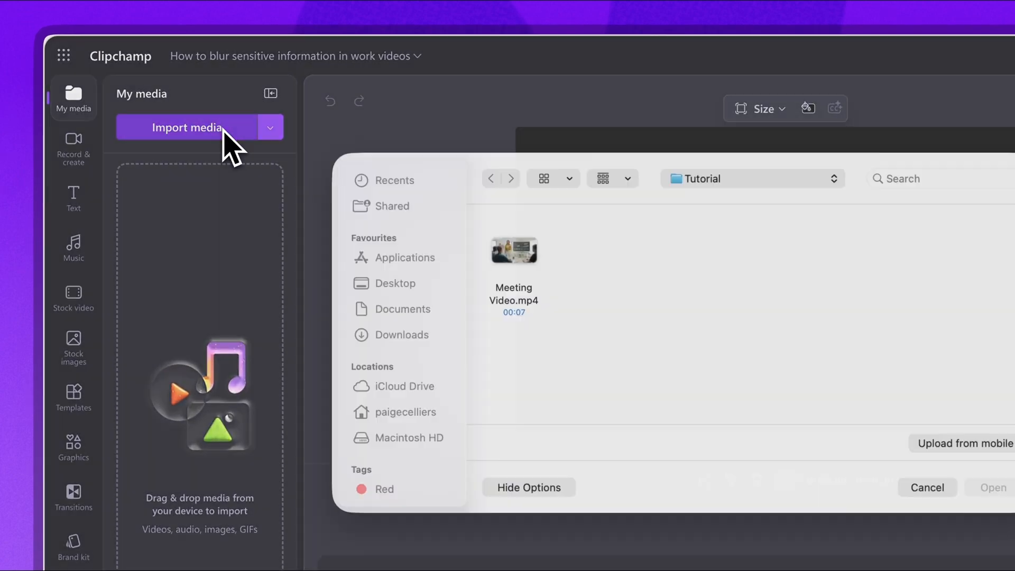
pyautogui.click(513, 299)
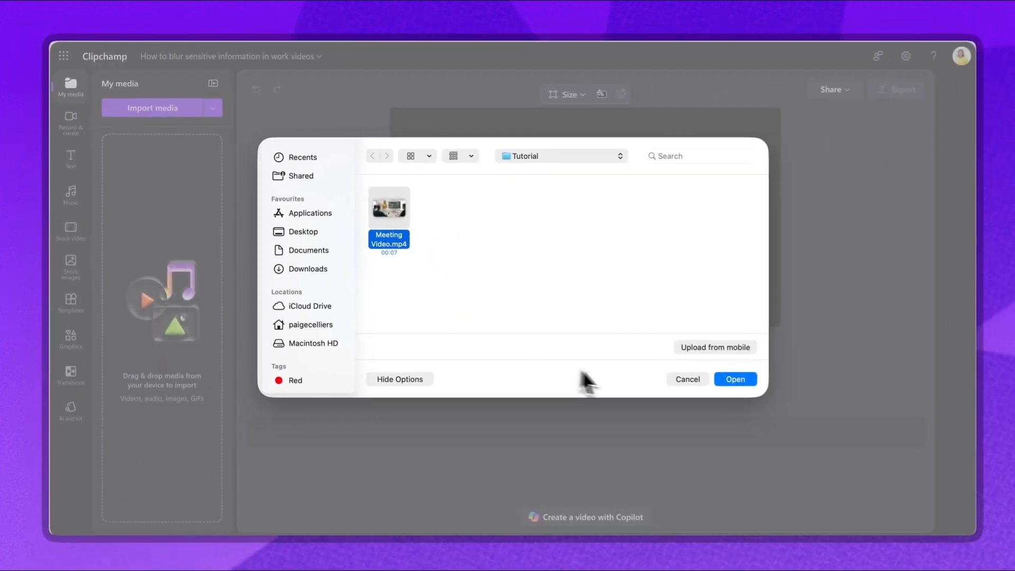
pyautogui.click(735, 378)
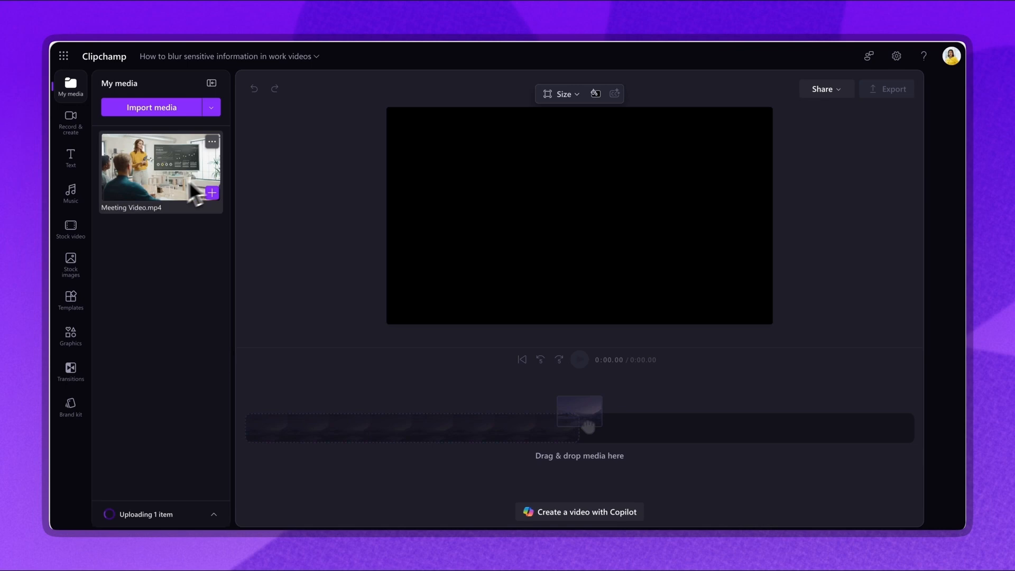
# Add two stacked copies of the meeting video to the timeline and select the top one.
pyautogui.moveTo(161, 168); pyautogui.dragTo(339, 424)
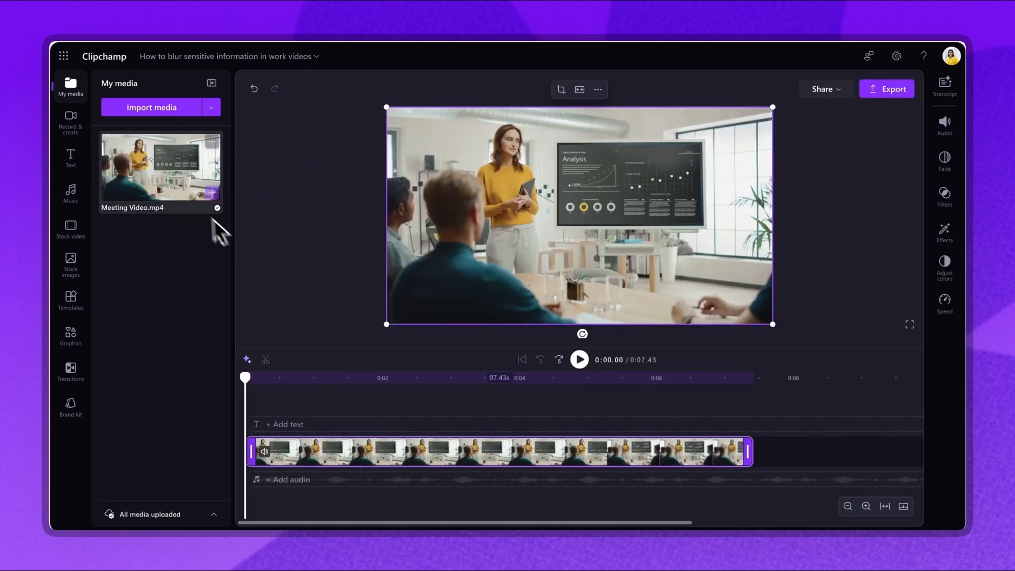
pyautogui.moveTo(160, 167); pyautogui.dragTo(262, 388)
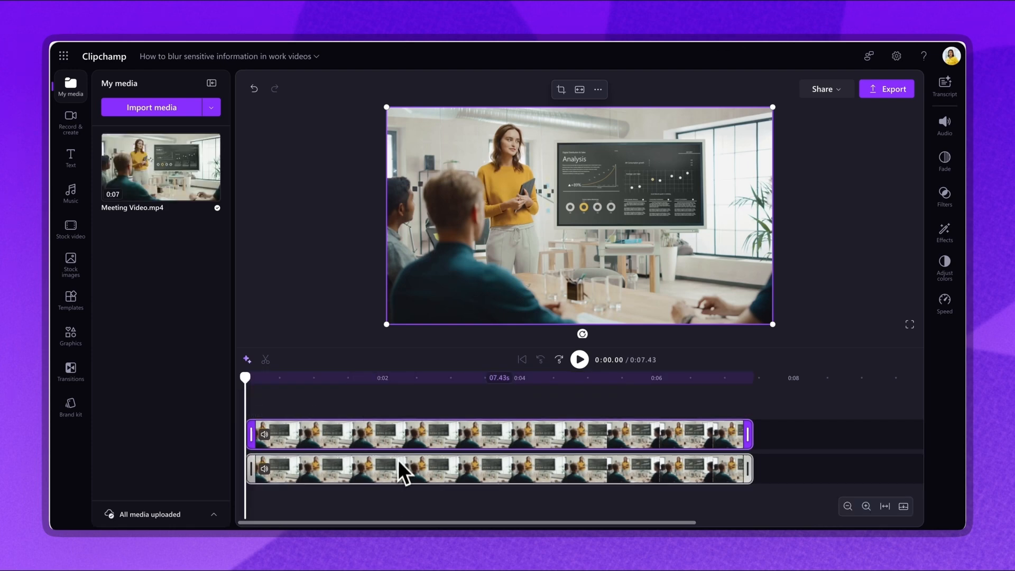
pyautogui.click(414, 434)
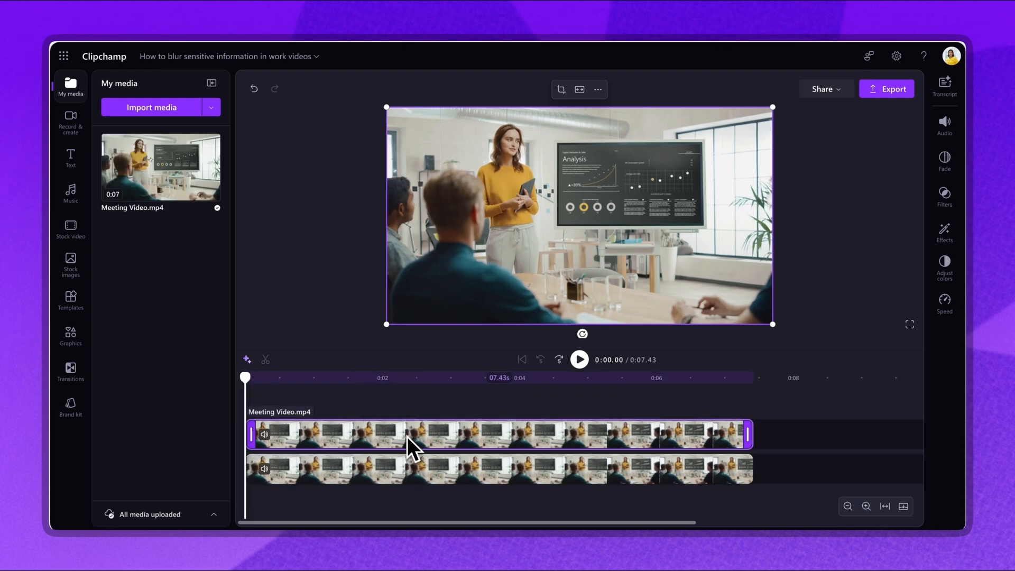
pyautogui.moveTo(472, 446)
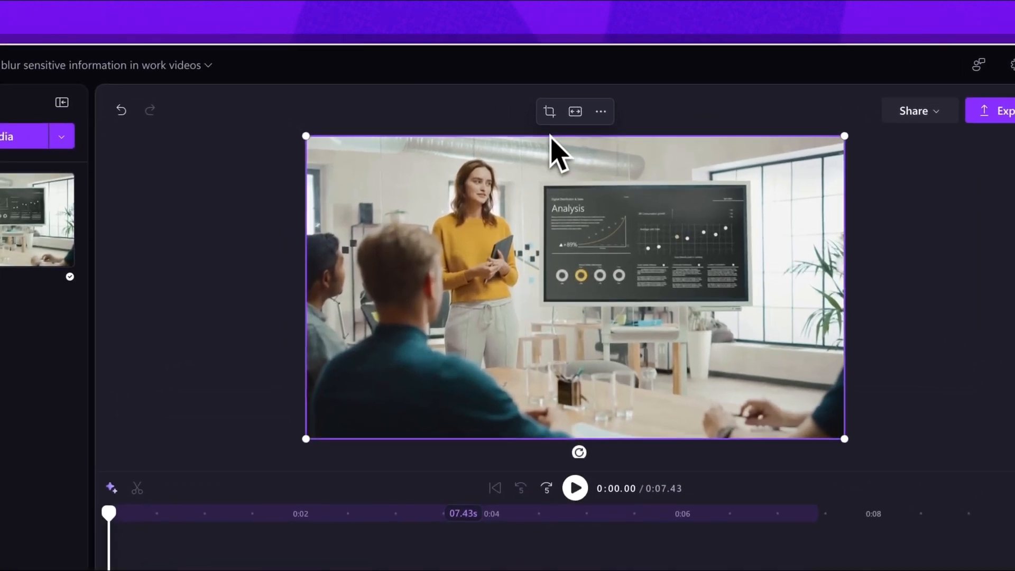
# Crop the top video copy down to just the presentation screen area.
pyautogui.click(548, 111)
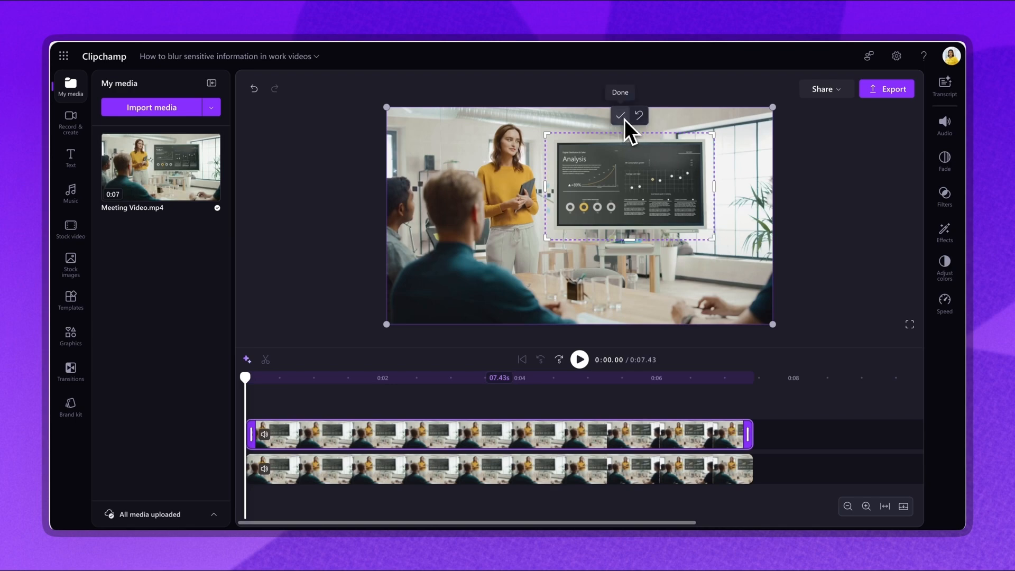
pyautogui.click(621, 115)
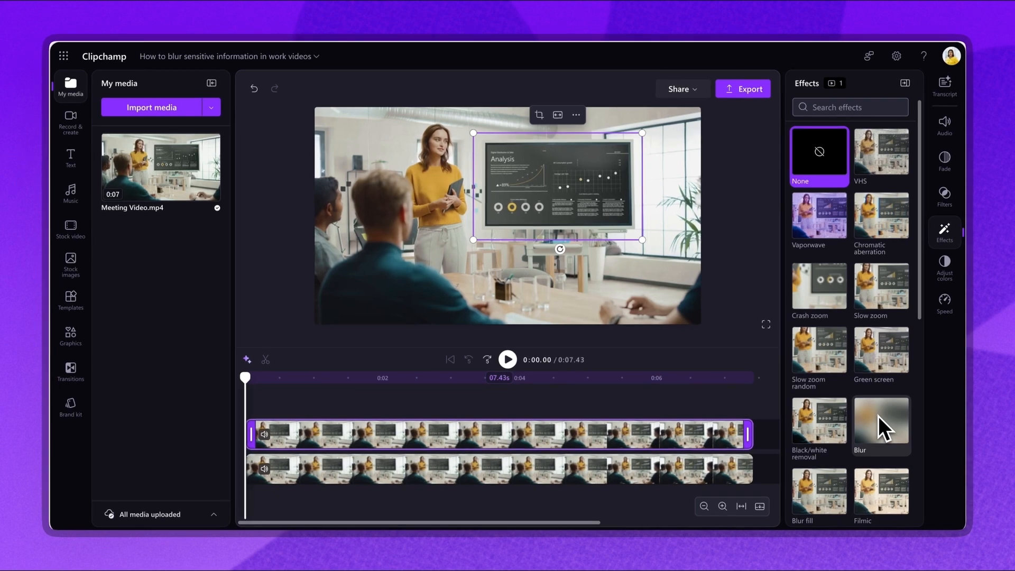
# Apply a Blur effect to the cropped screen and settle on a lighter blur intensity.
pyautogui.click(881, 420)
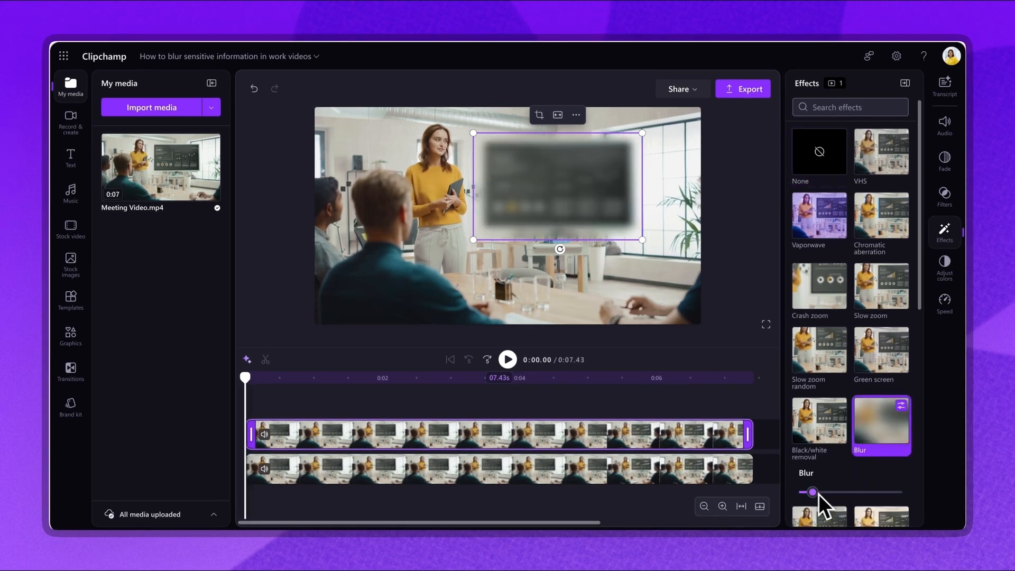
pyautogui.moveTo(812, 492); pyautogui.dragTo(851, 492)
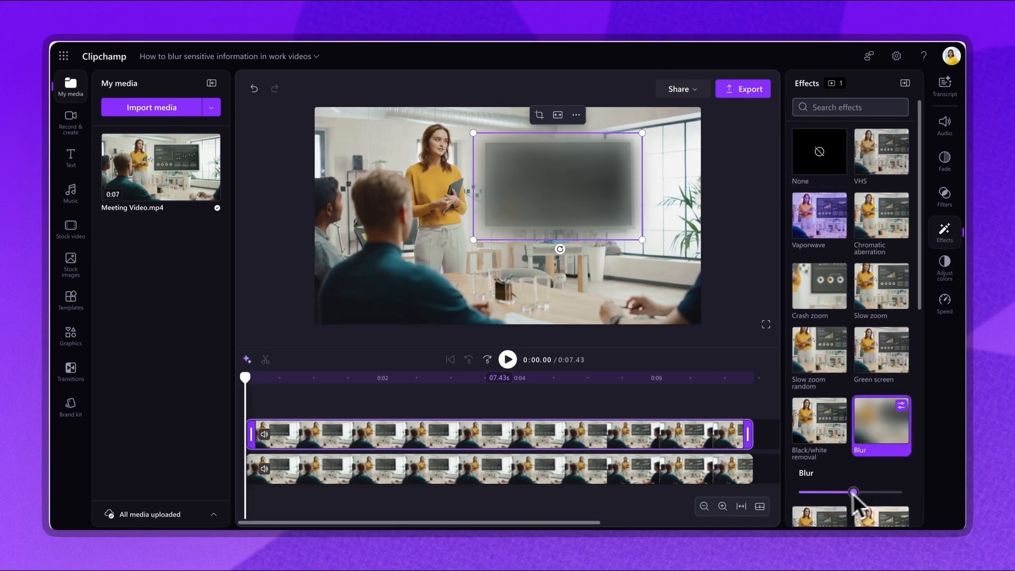
pyautogui.moveTo(853, 493); pyautogui.dragTo(815, 492)
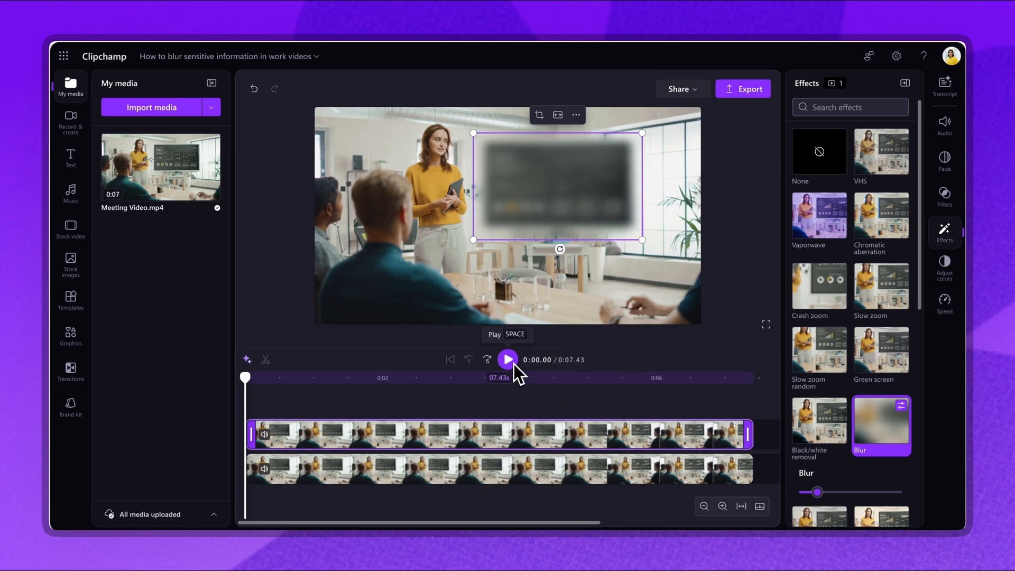
pyautogui.click(508, 359)
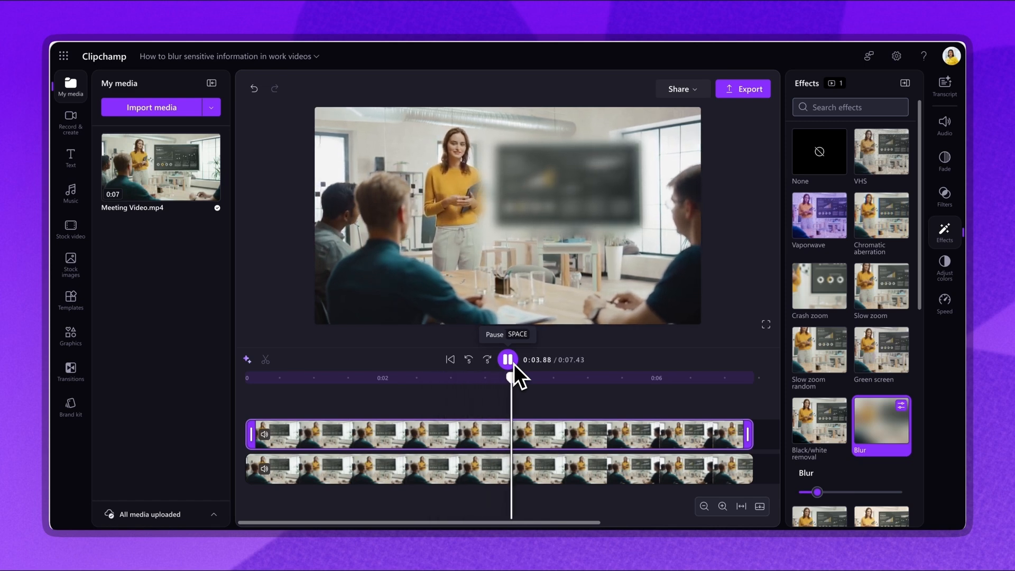
pyautogui.click(507, 359)
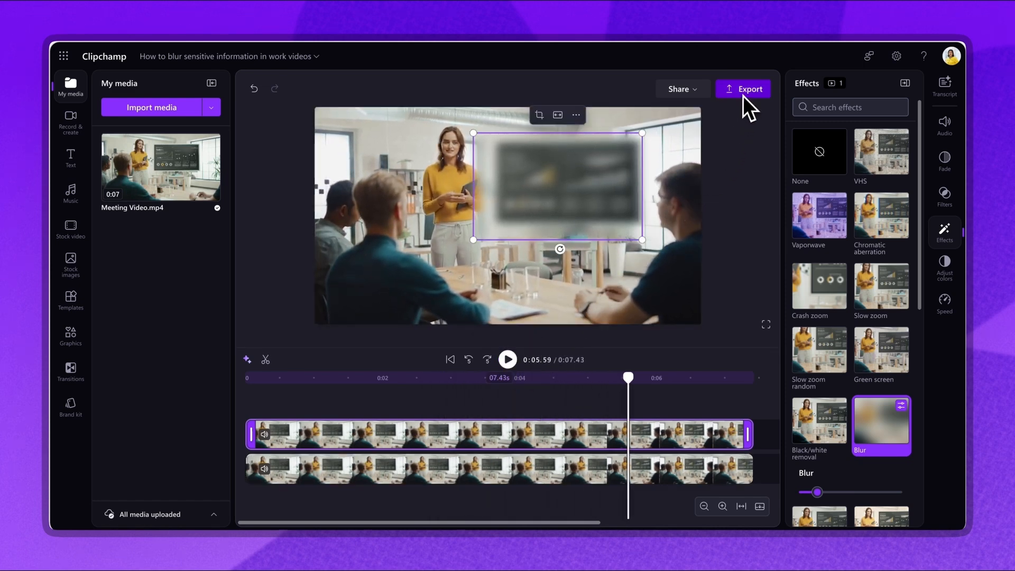
# Export the video as a 1080p MP4 stored in OneDrive.
pyautogui.click(743, 89)
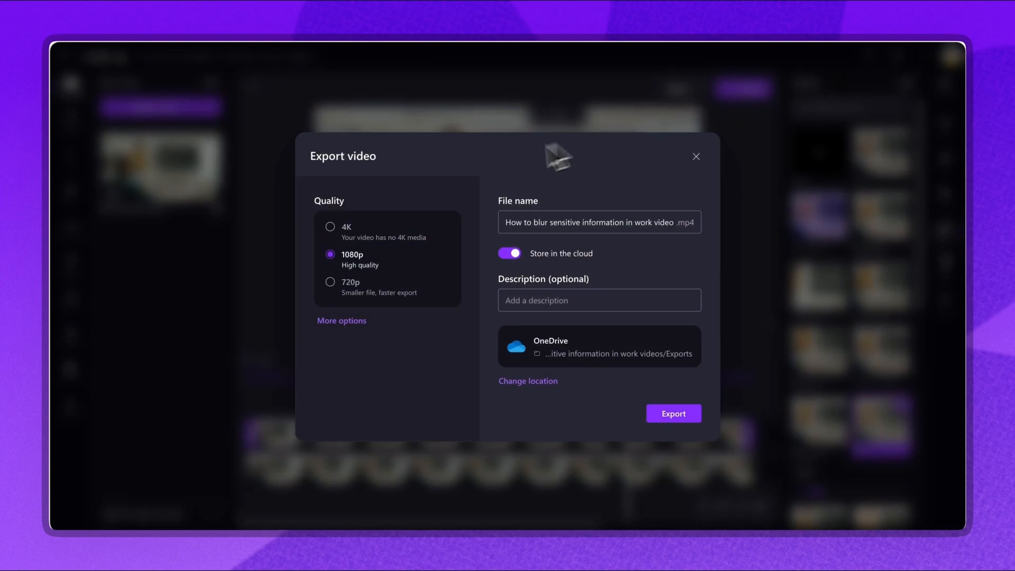
pyautogui.moveTo(448, 259)
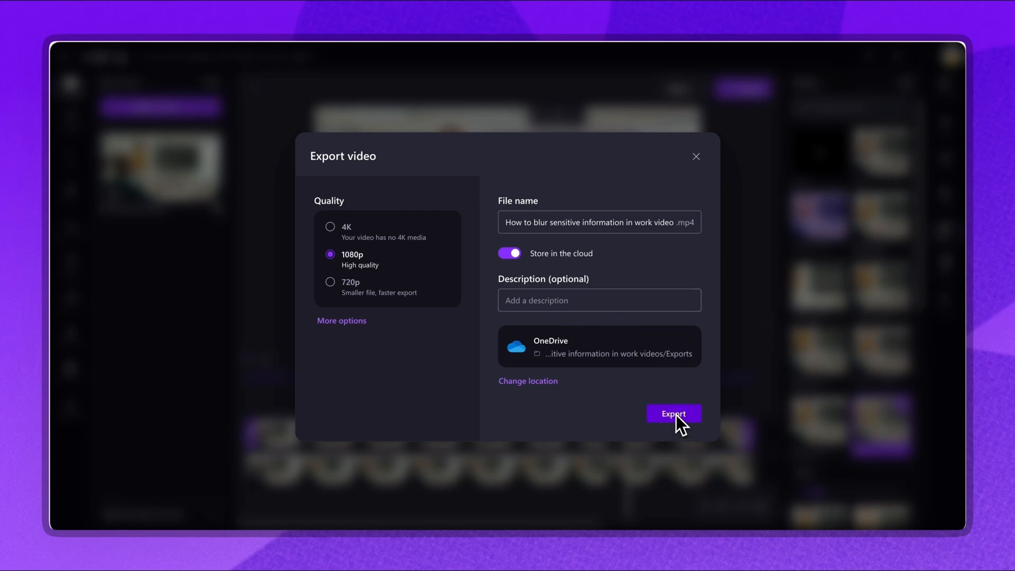
pyautogui.click(674, 414)
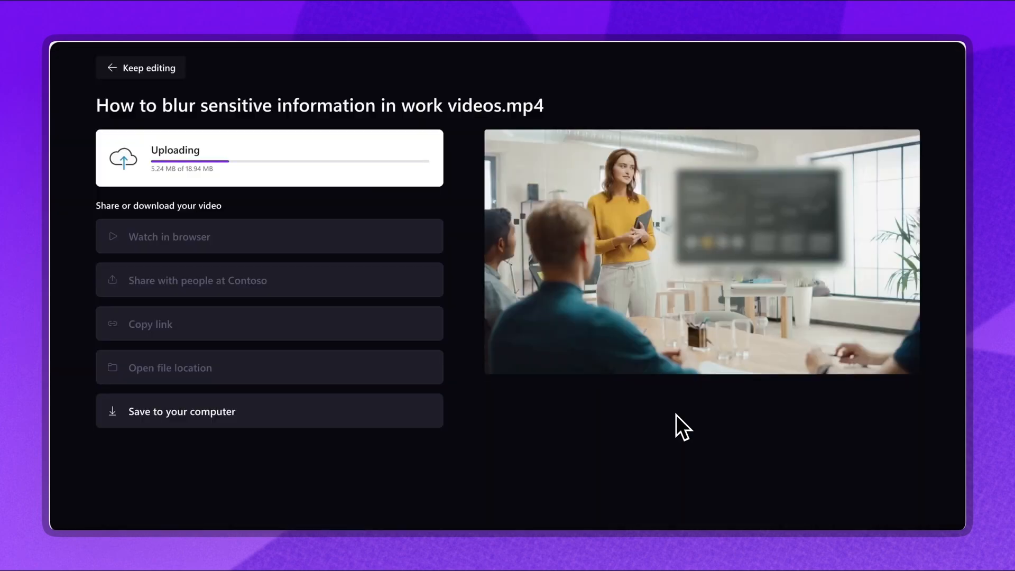